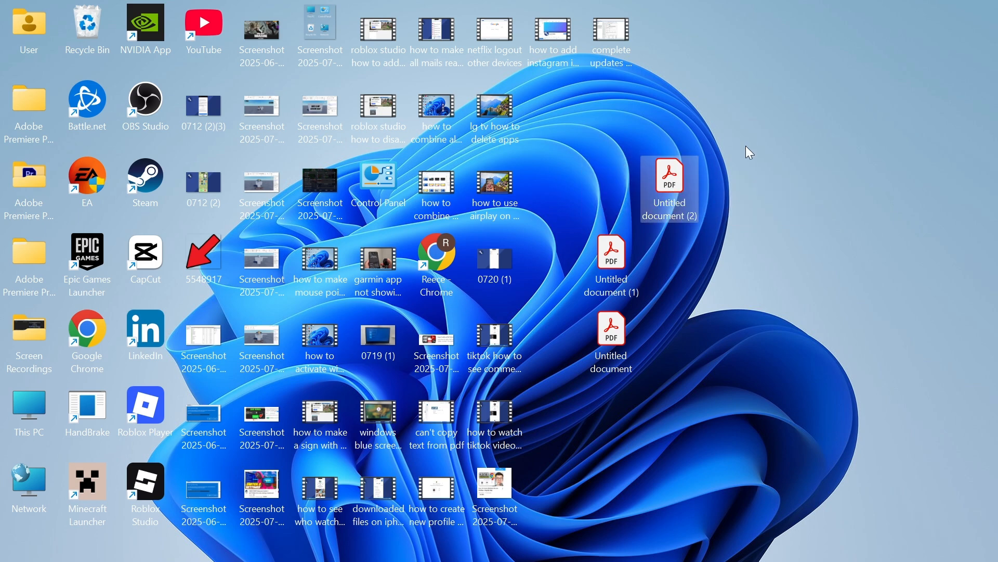
Drag the Untitled document (2) PDF icon further right on the desktop.
left_click_drag(669, 184, 727, 108)
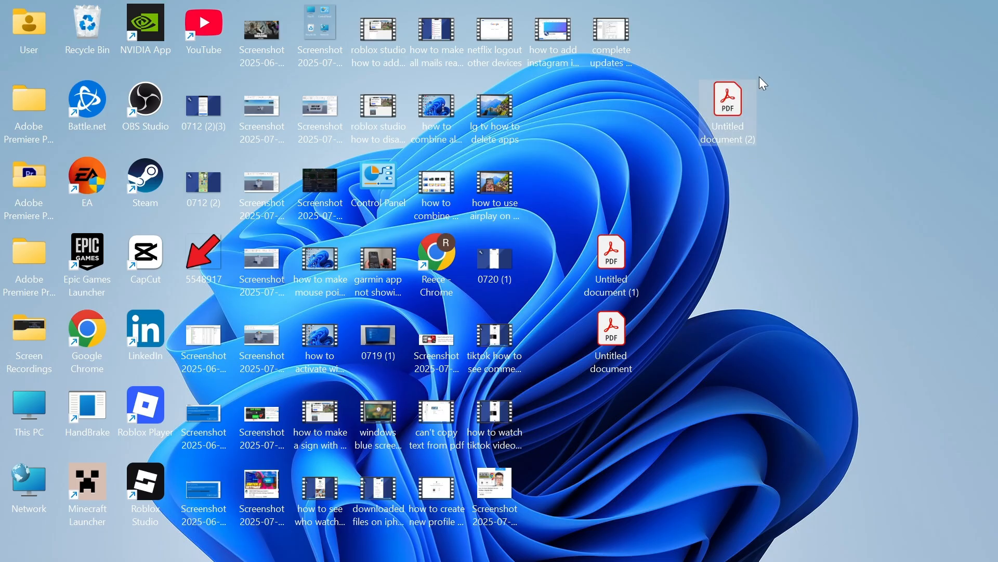
mouse_move(735, 95)
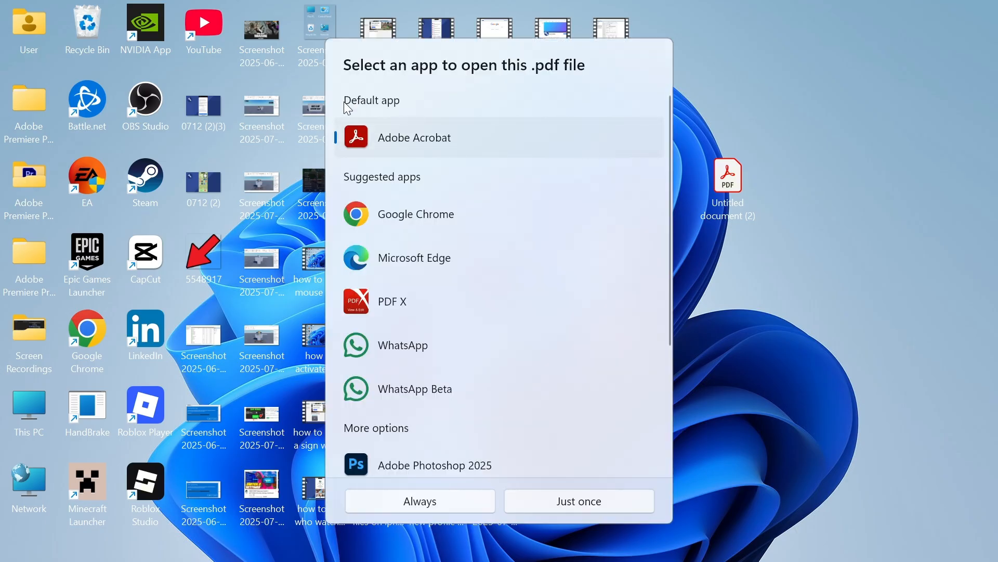
mouse_move(428, 157)
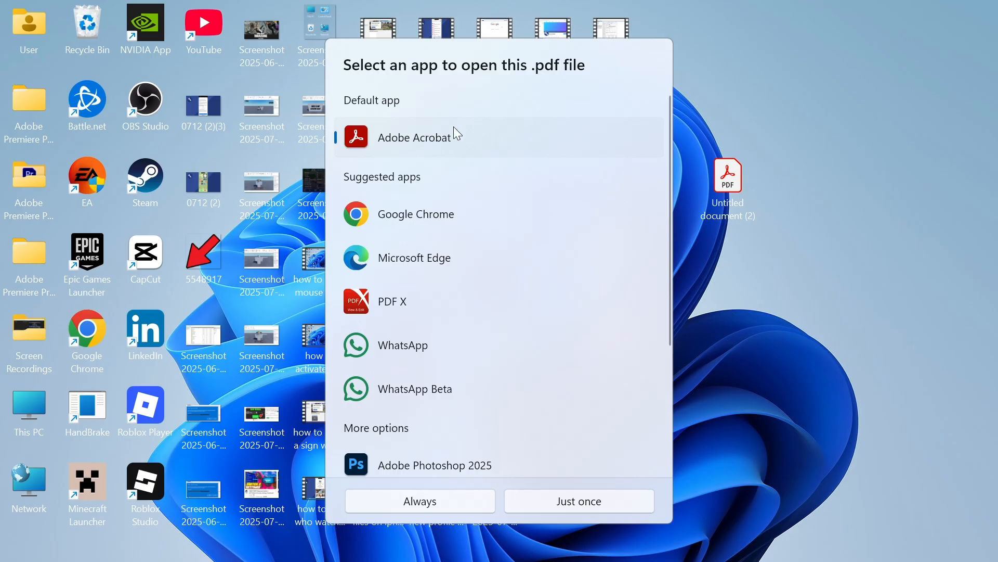
mouse_move(437, 206)
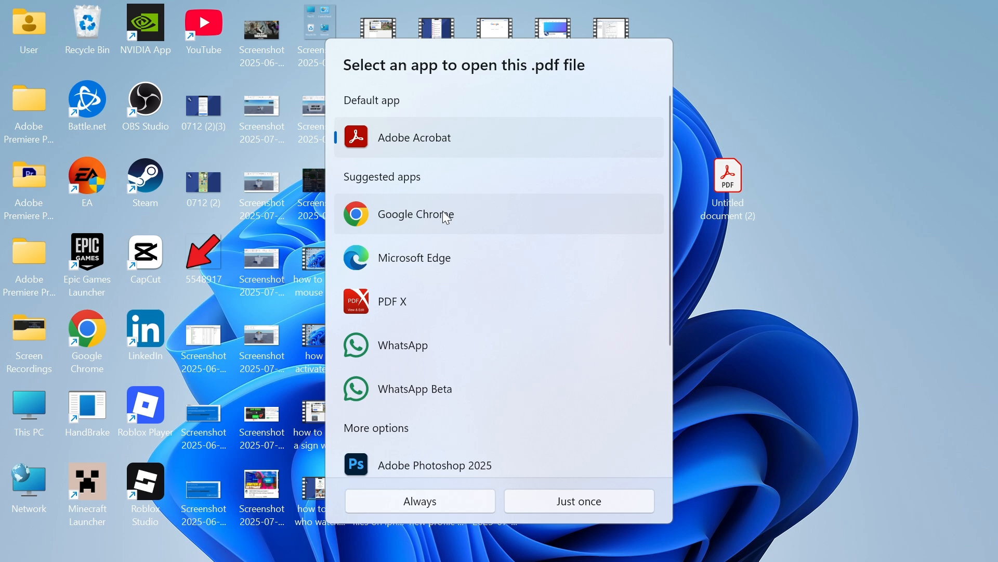
mouse_move(415, 224)
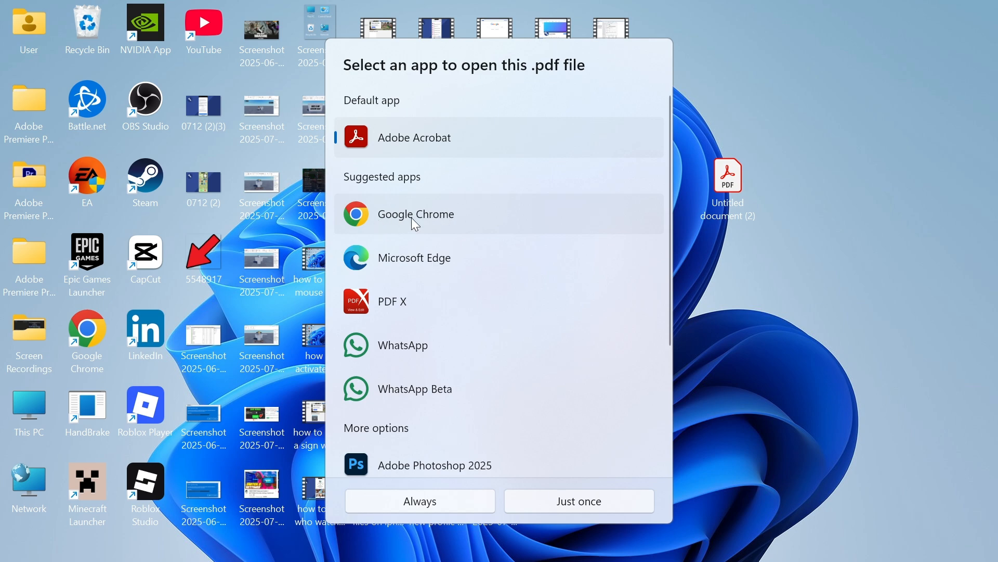
Choose Google Chrome to open the Untitled document (2) PDF.
left_click(578, 500)
type("adobe acrob")
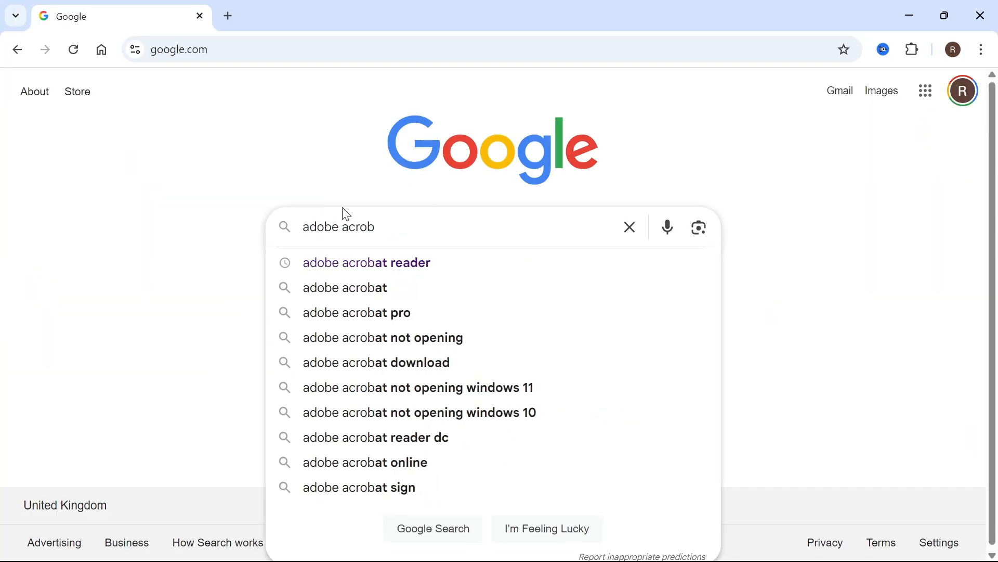
Search 'adobe acrobat reader', open Adobe's page, and download the free Acrobat Reader installer.
left_click(366, 262)
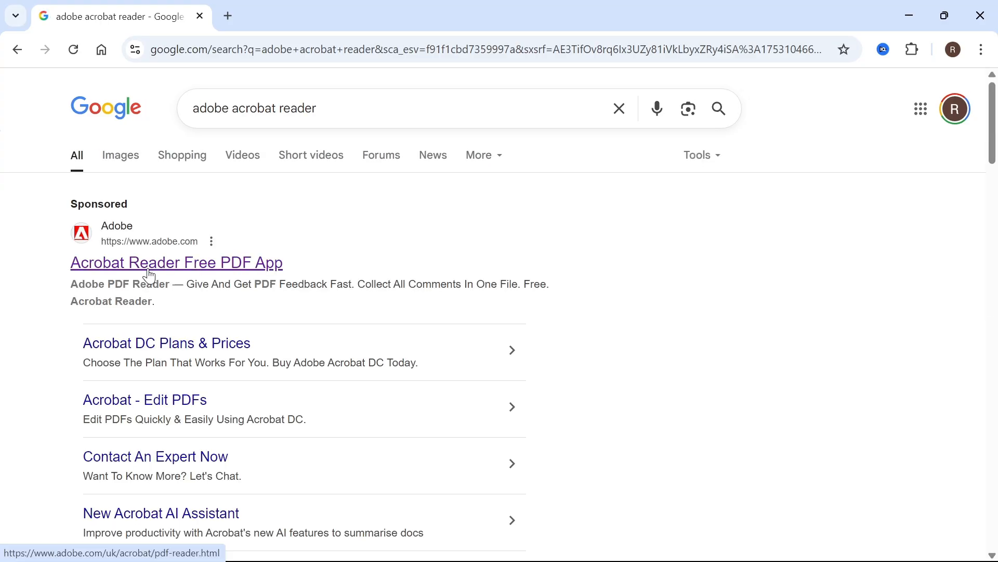
left_click(176, 262)
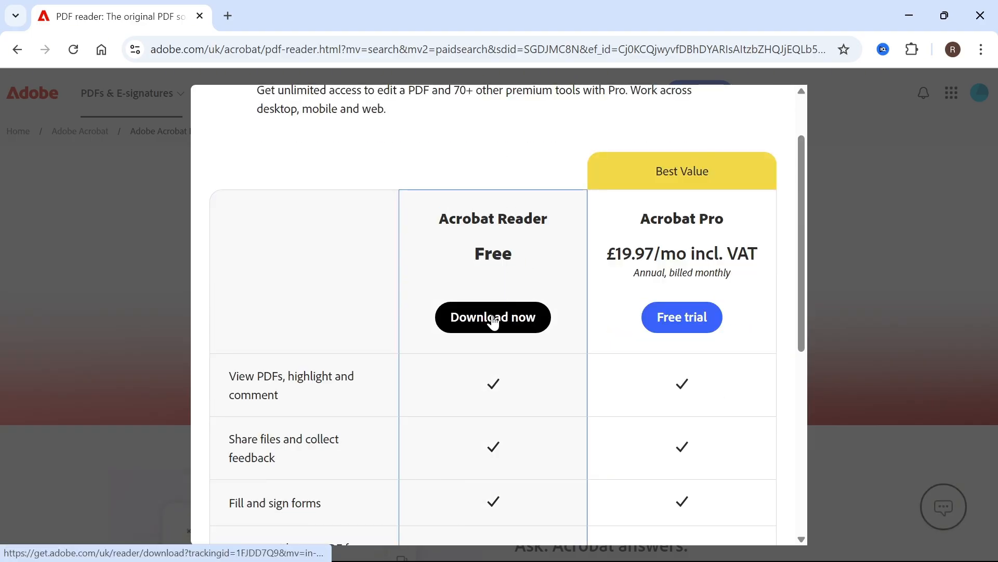
left_click(492, 317)
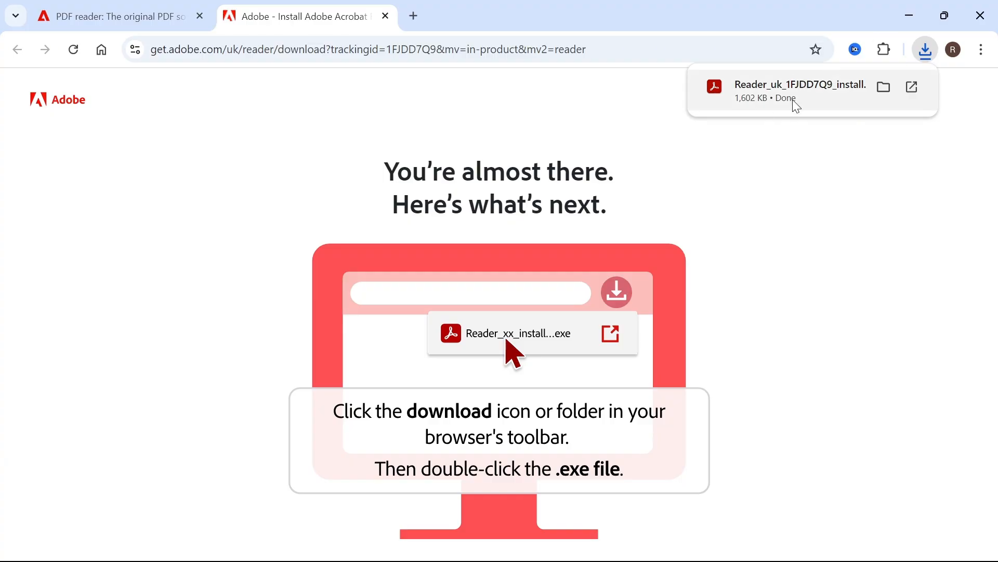
mouse_move(789, 100)
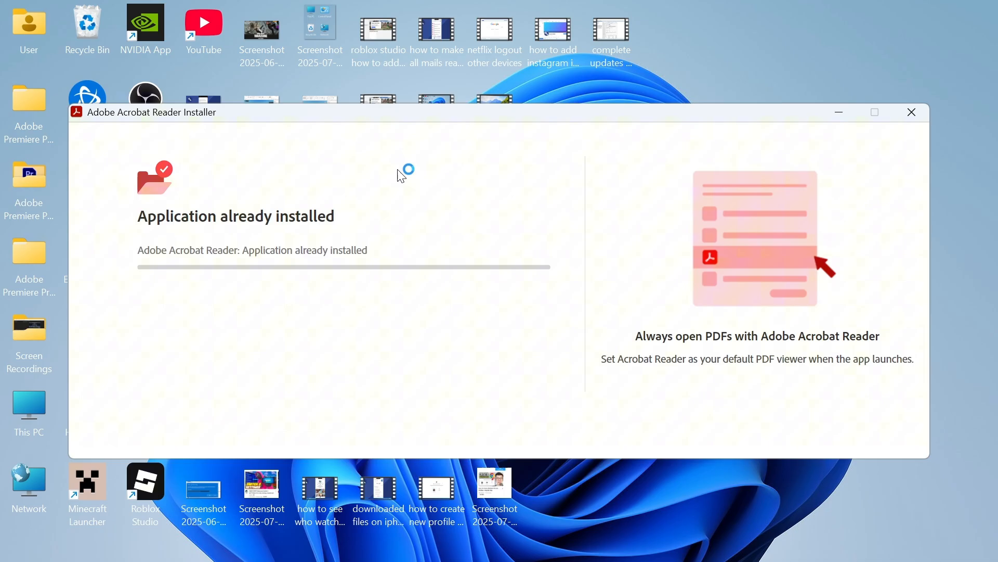
Close the already-installed notice and search Start for 'adobe acrobat' to launch Acrobat Reader.
left_click(910, 113)
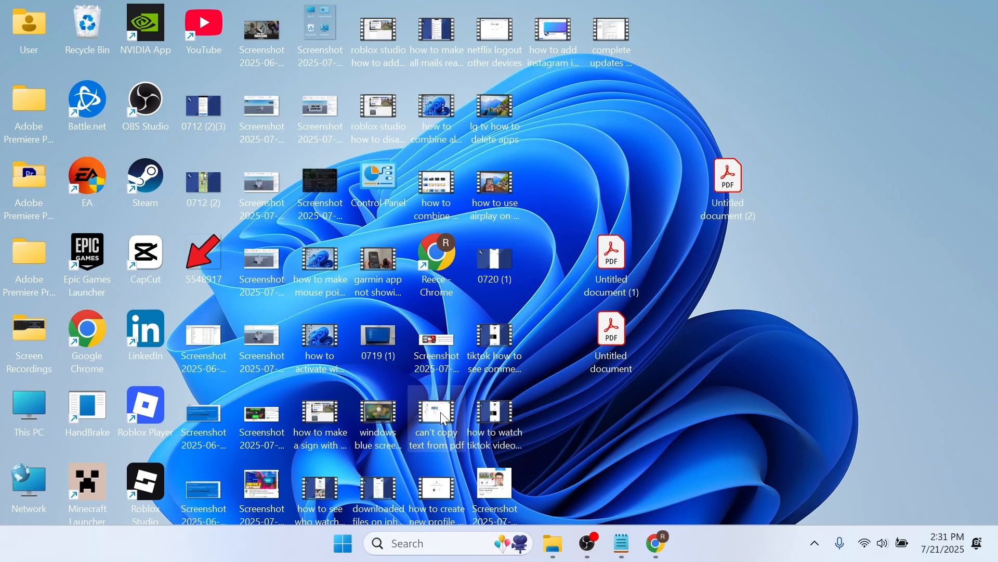
left_click(343, 543)
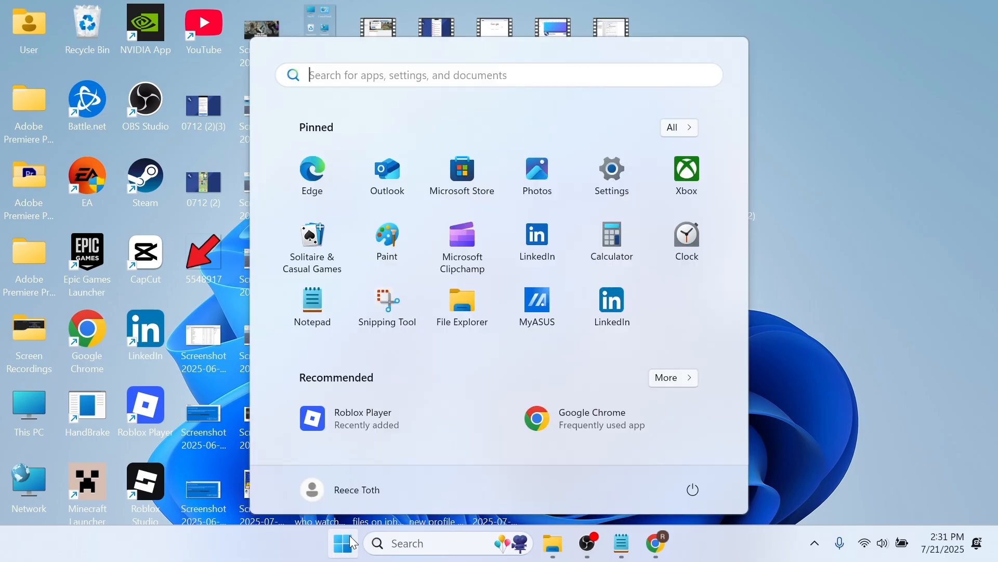
type("adobe acrobat")
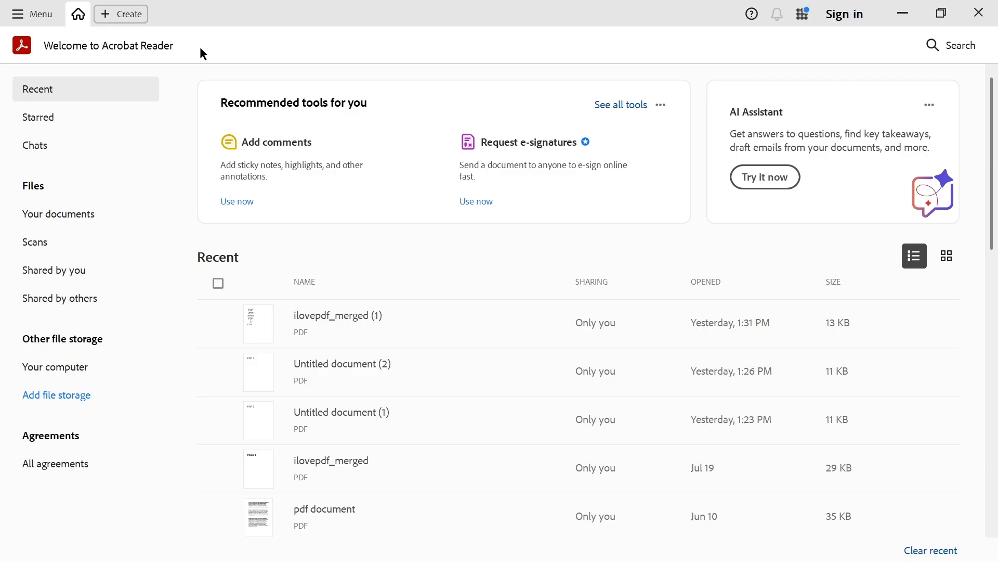
Open Untitled document (2) from the Desktop via Acrobat Reader's Open files dialog.
left_click(120, 13)
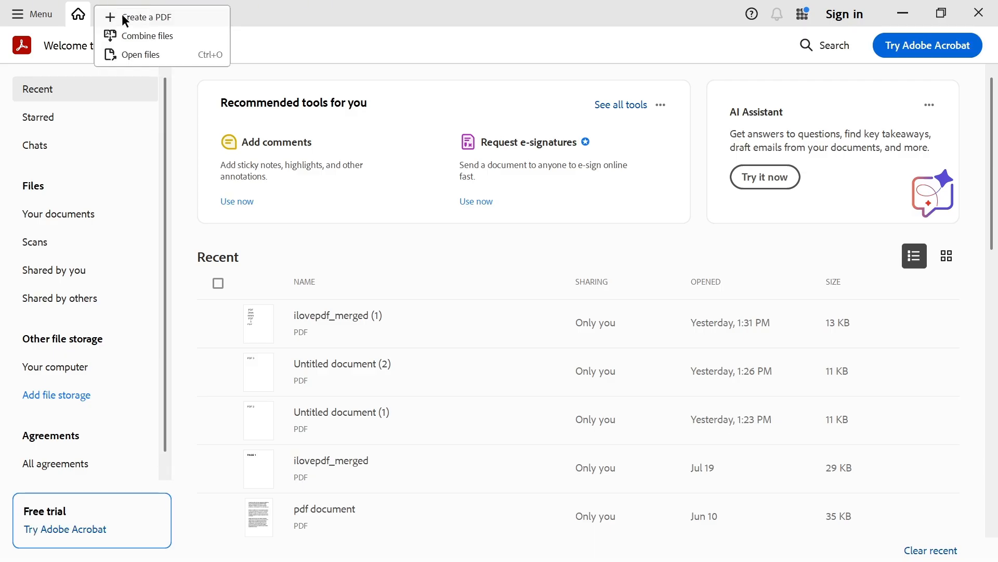
left_click(139, 54)
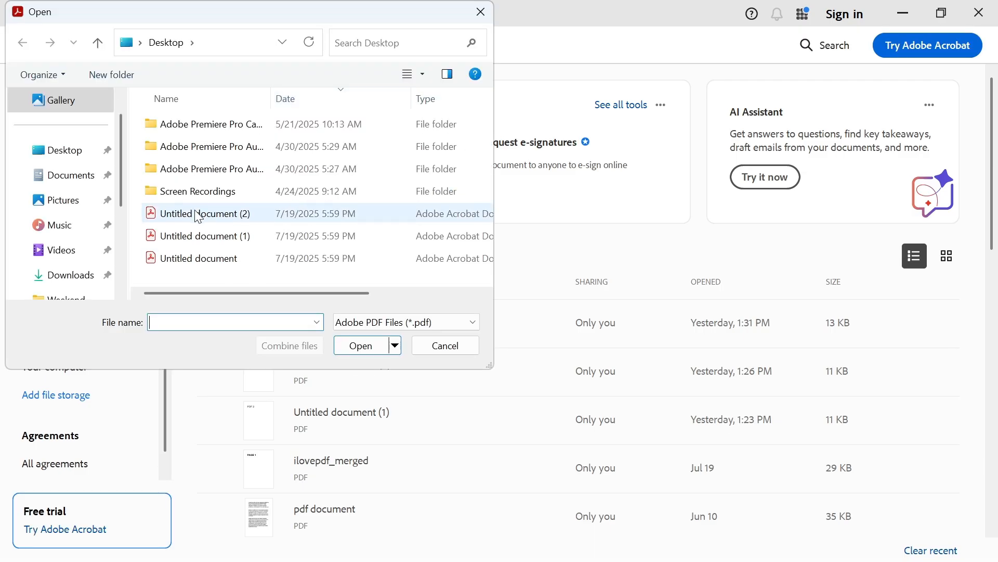
left_click(207, 213)
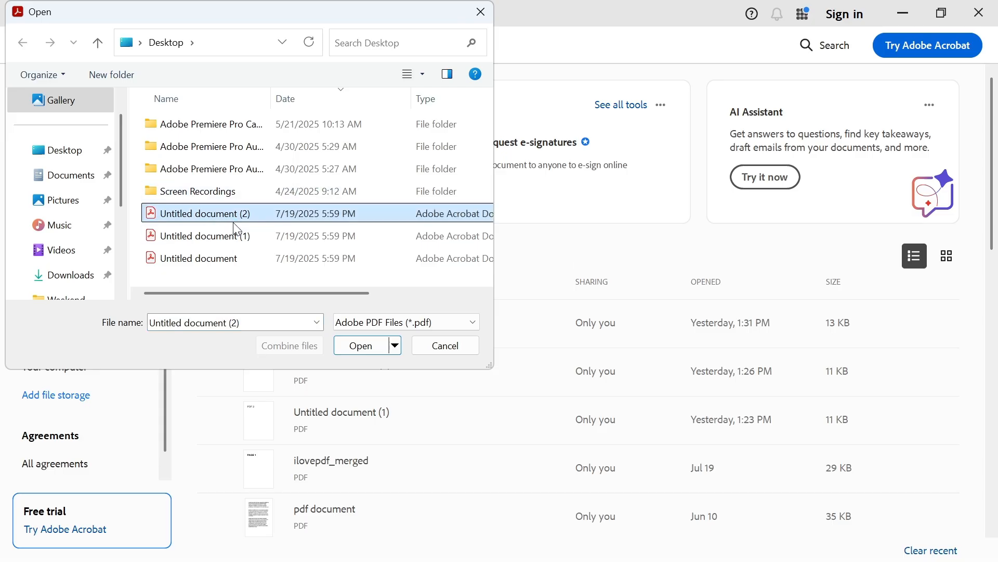
left_click(360, 345)
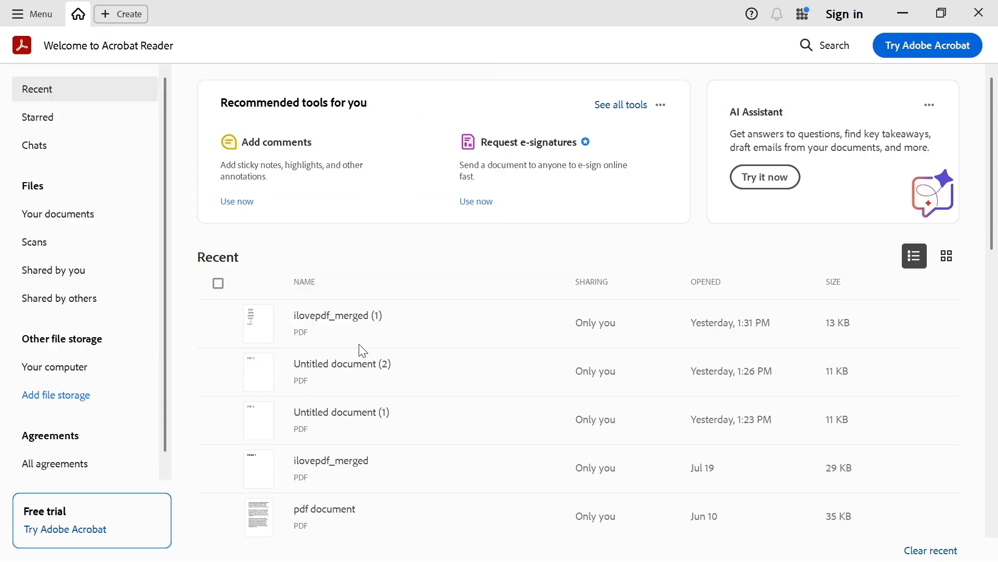